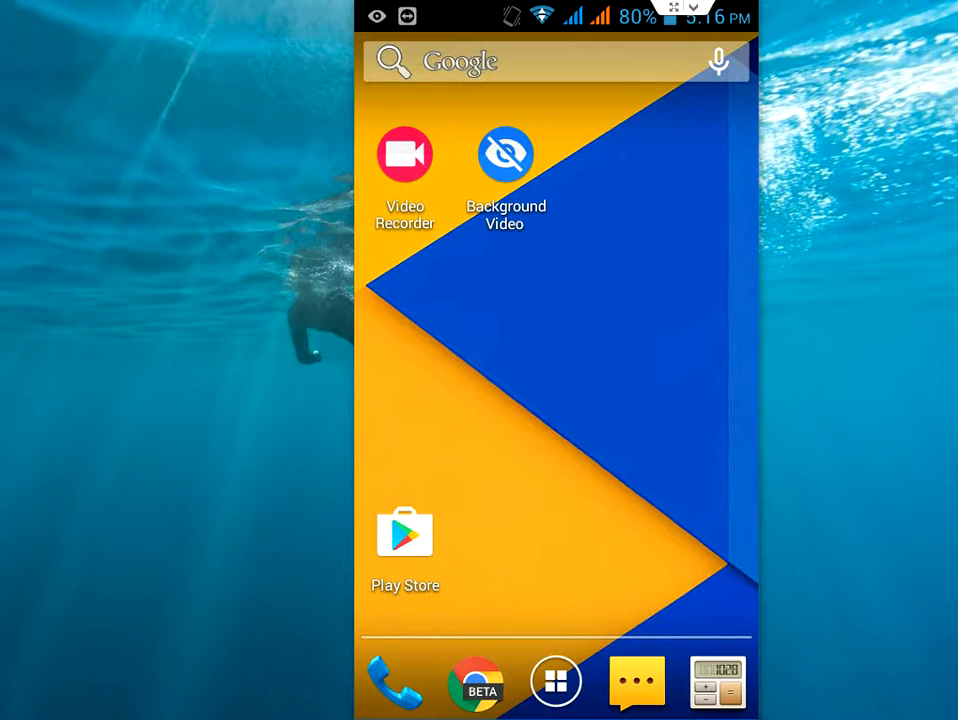
- Launch Google Play Store from the home screen to reach the Background Video Recorder listing
{"action": "left_click", "coordinate": [505, 155]}
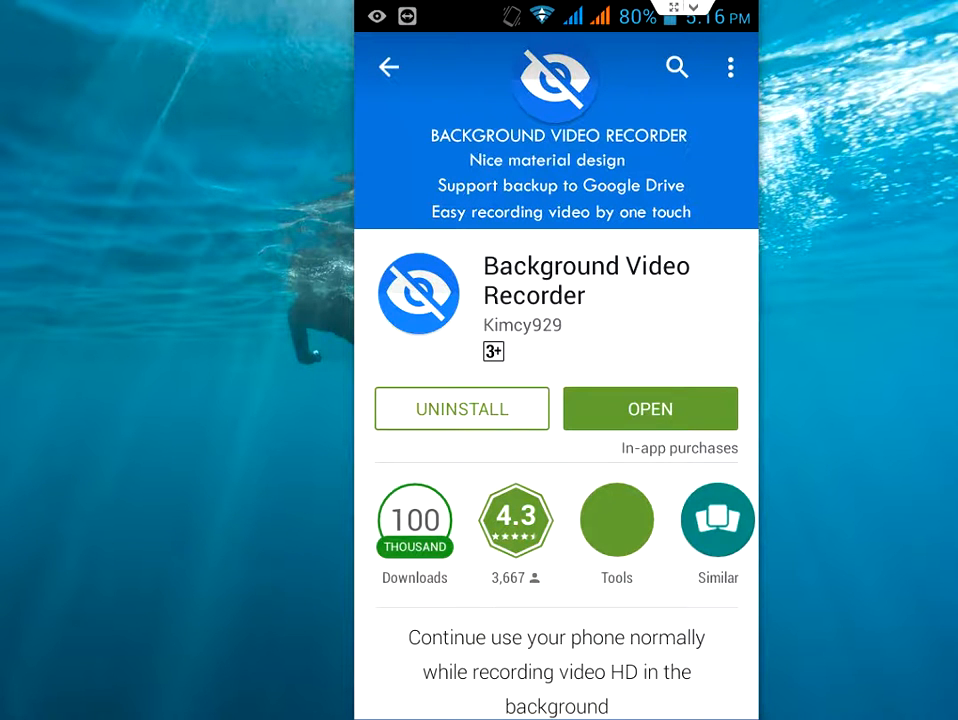
{"action": "mouse_move", "coordinate": [528, 283]}
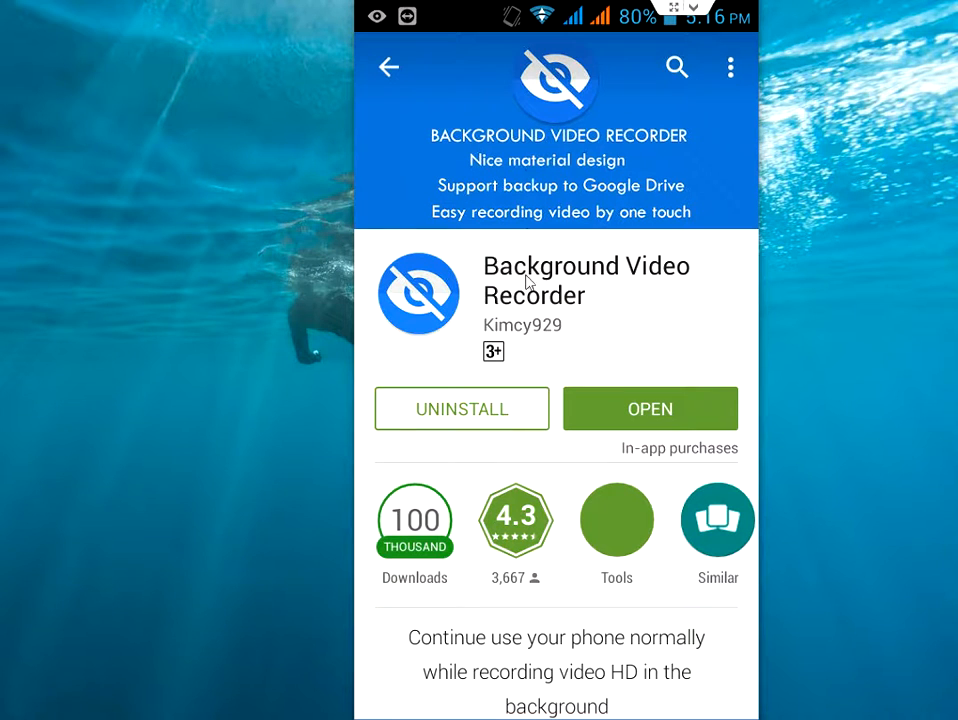
{"action": "mouse_move", "coordinate": [547, 297]}
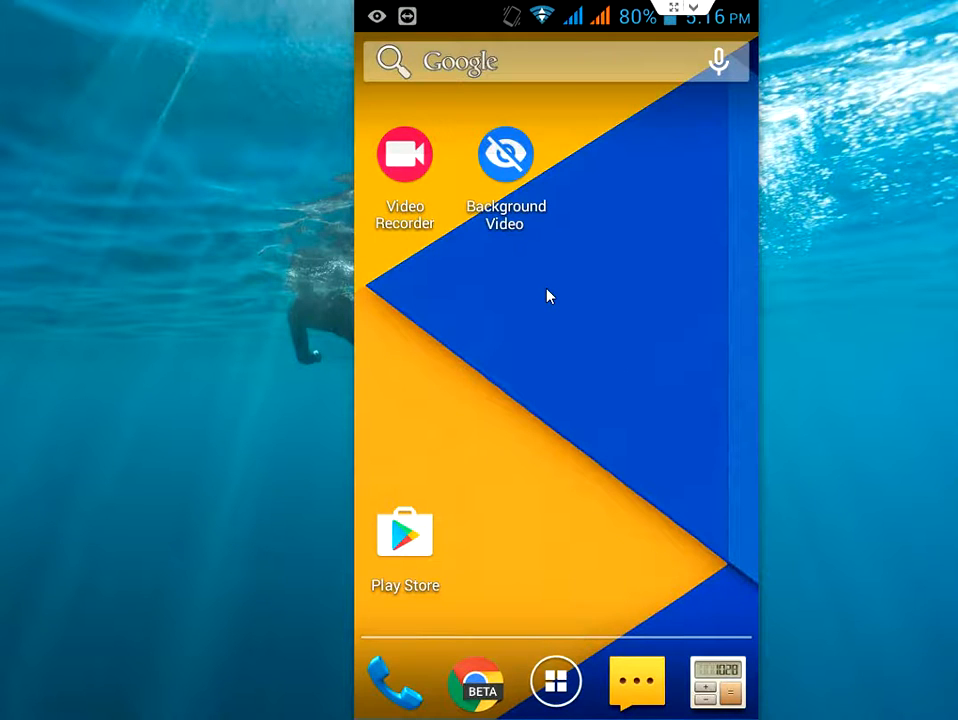
{"action": "mouse_move", "coordinate": [458, 222]}
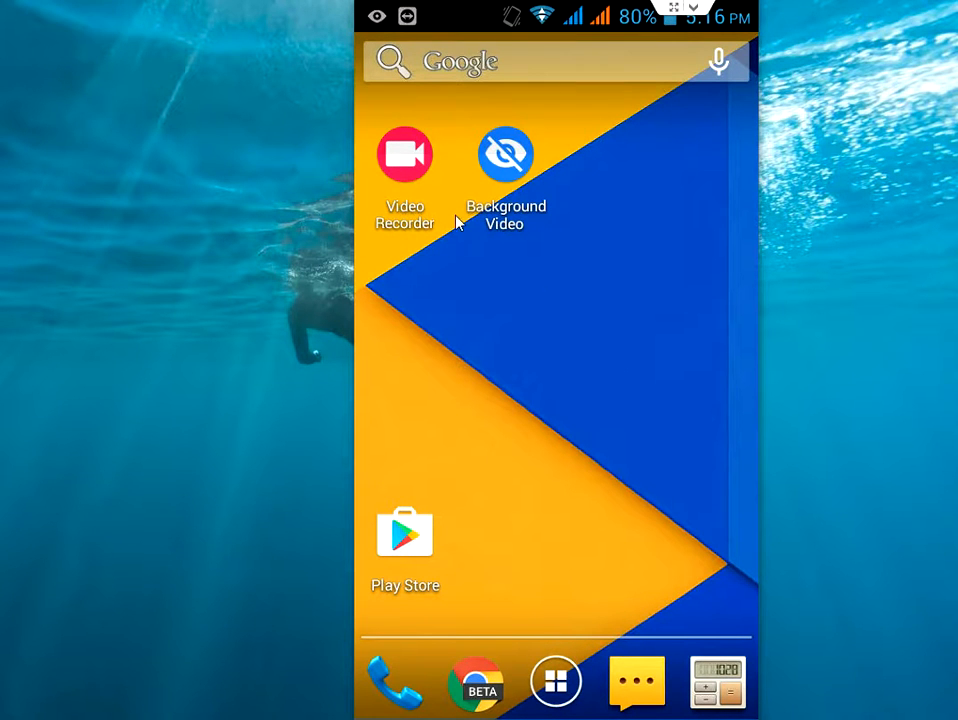
{"action": "mouse_move", "coordinate": [393, 170]}
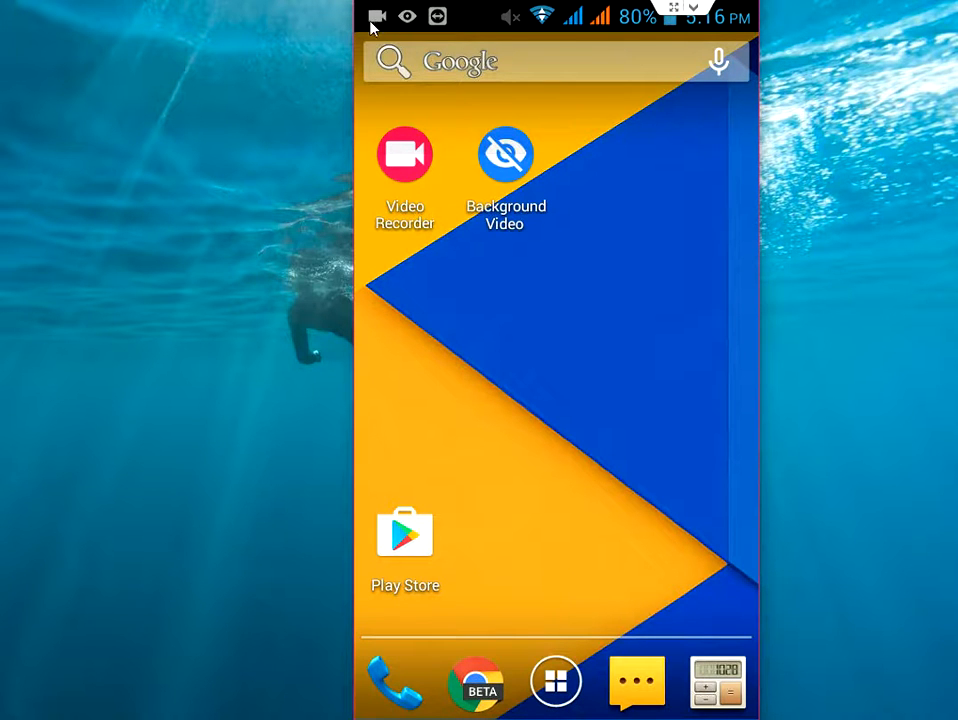
{"action": "mouse_move", "coordinate": [520, 290]}
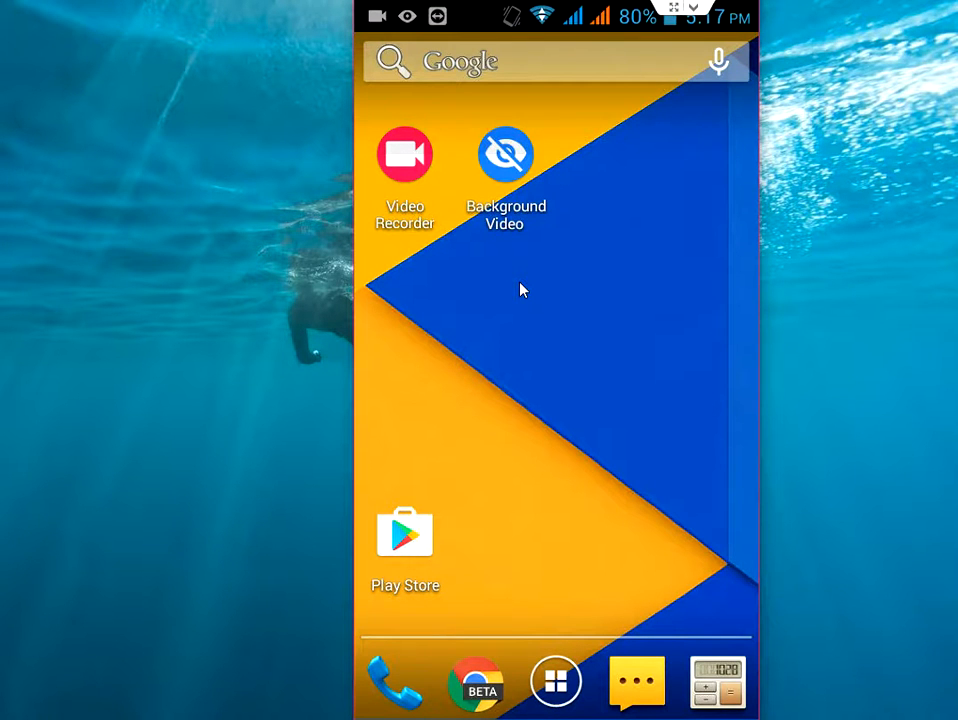
- From the app drawer, play the BackgroundVideo album's keyboard clip in Gallery, bringing up the player chooser
{"action": "left_click", "coordinate": [556, 682]}
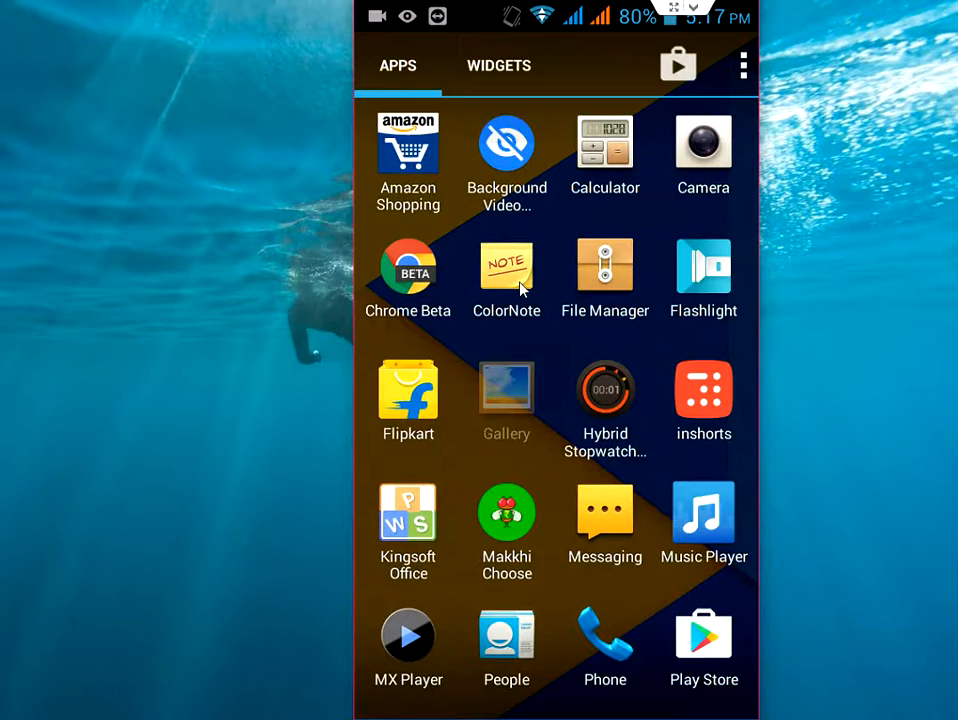
{"action": "left_click", "coordinate": [506, 400]}
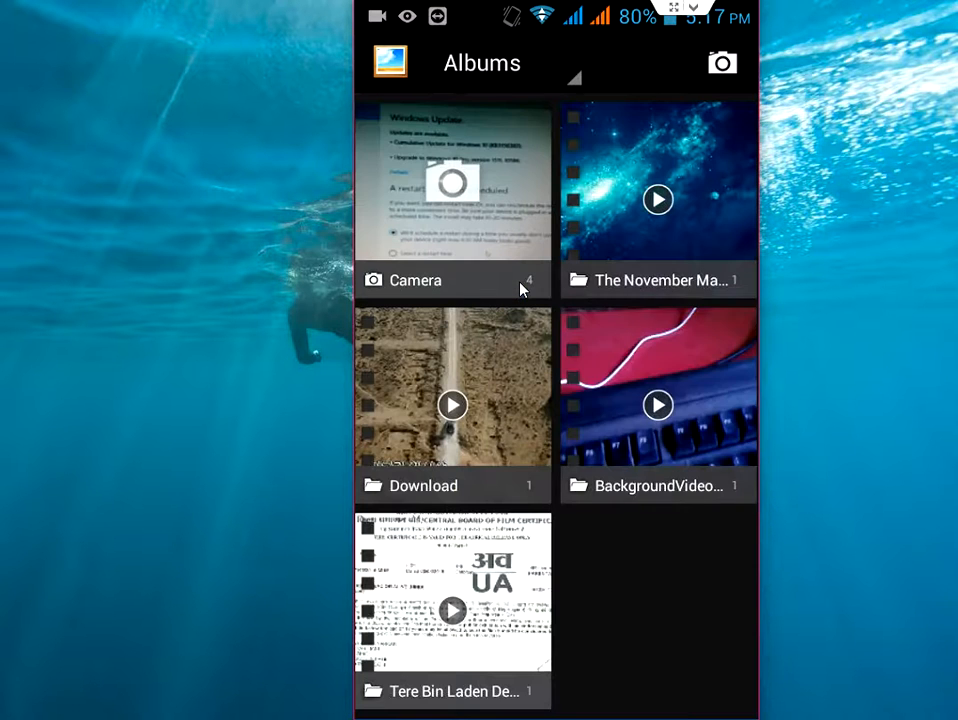
{"action": "left_click", "coordinate": [658, 405]}
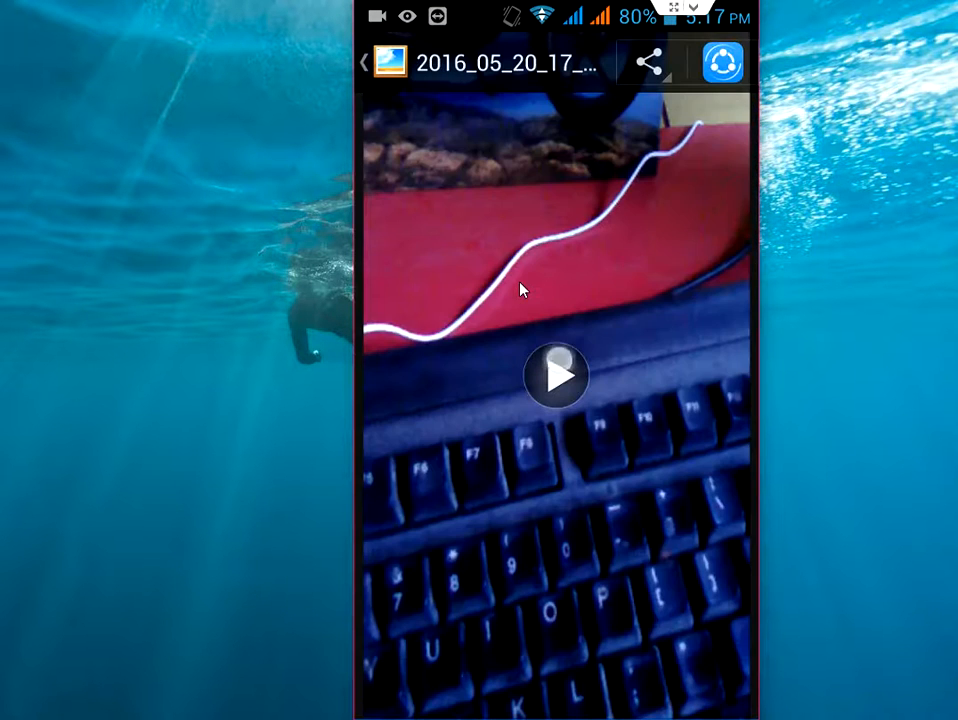
{"action": "left_click", "coordinate": [556, 375]}
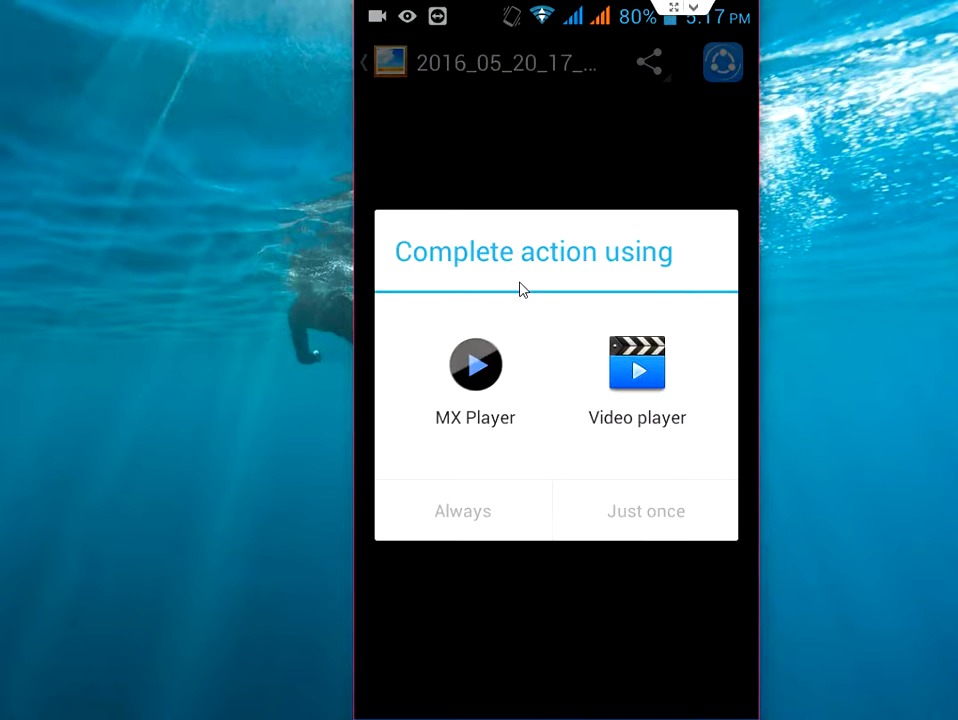